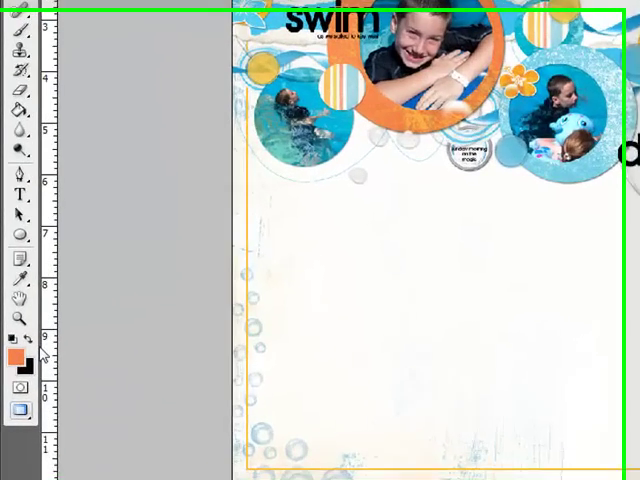
Pick the shape tool from the Tools panel for the swim scrapbook page.
{"action": "left_click", "coordinate": [15, 355]}
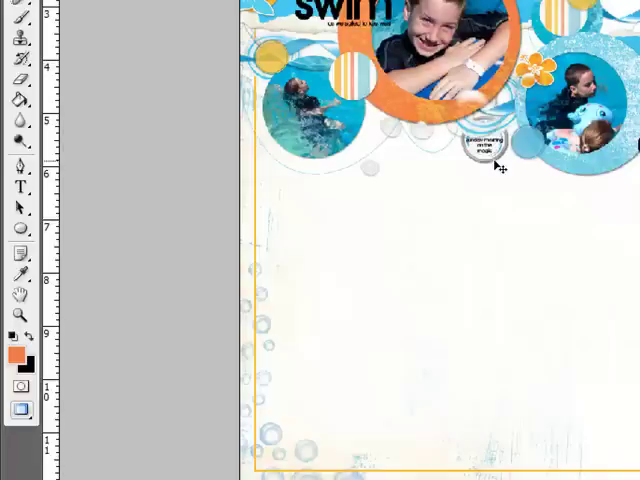
{"action": "mouse_move", "coordinate": [20, 228]}
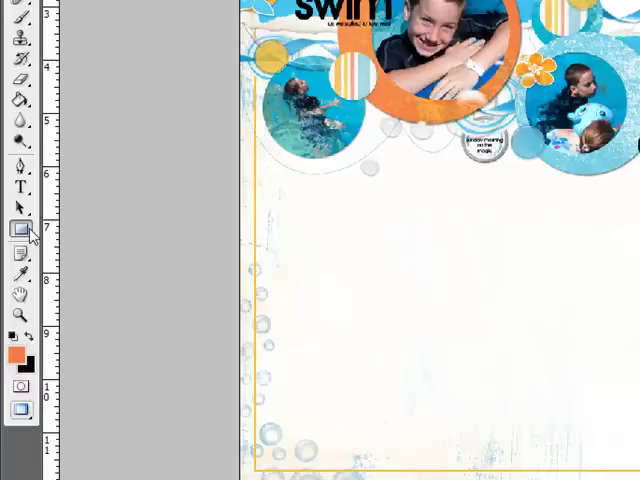
Choose the Ellipse Tool from the shape tool flyout.
{"action": "left_click", "coordinate": [19, 229]}
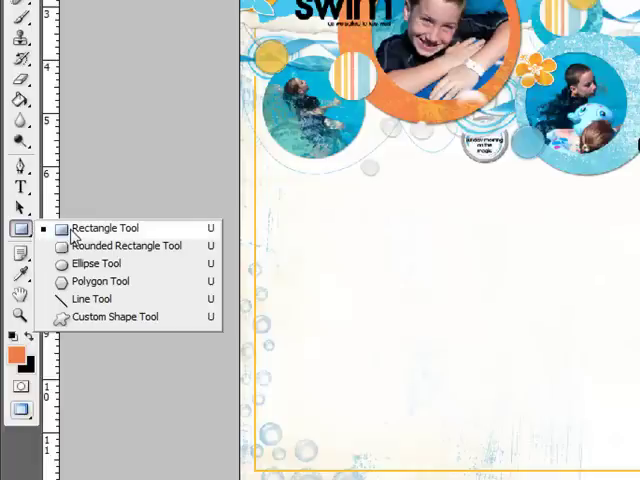
{"action": "mouse_move", "coordinate": [85, 260]}
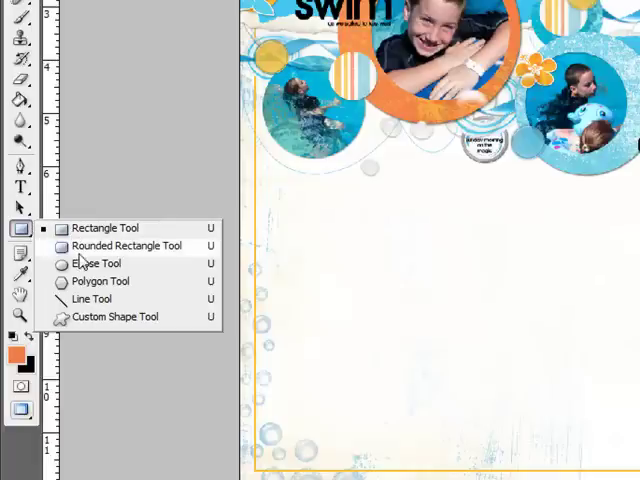
{"action": "left_click", "coordinate": [96, 263]}
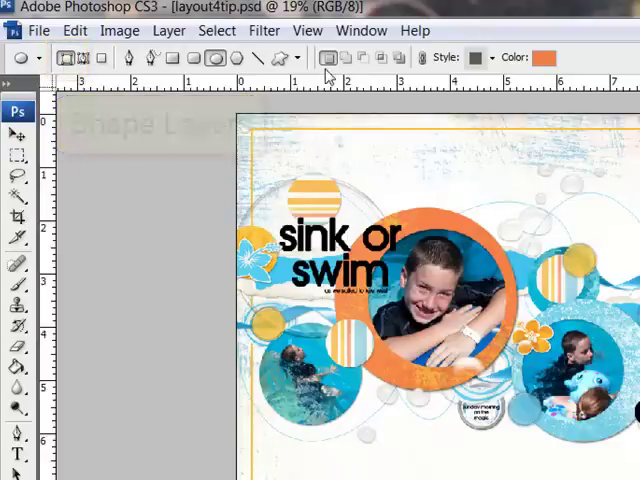
{"action": "mouse_move", "coordinate": [330, 57]}
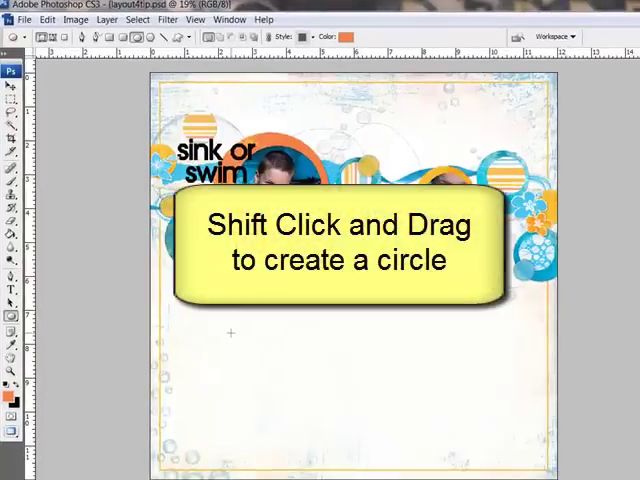
Shift-drag an orange-filled circle shape in the lower-left blank area of the page.
{"action": "left_click_drag", "start_coordinate": [228, 332], "coordinate": [320, 418]}
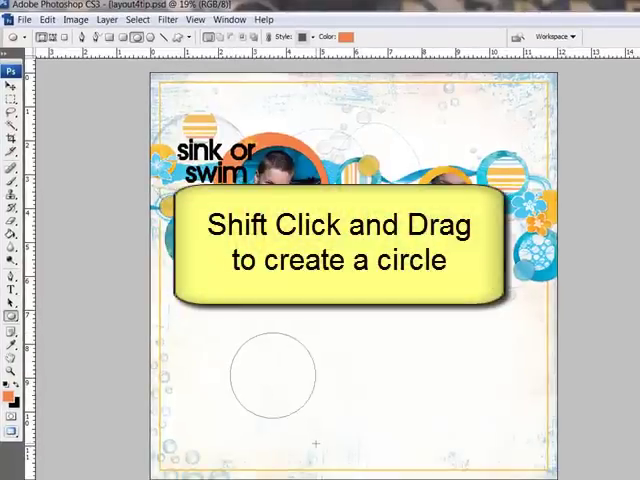
{"action": "left_click_drag", "start_coordinate": [235, 335], "coordinate": [325, 425]}
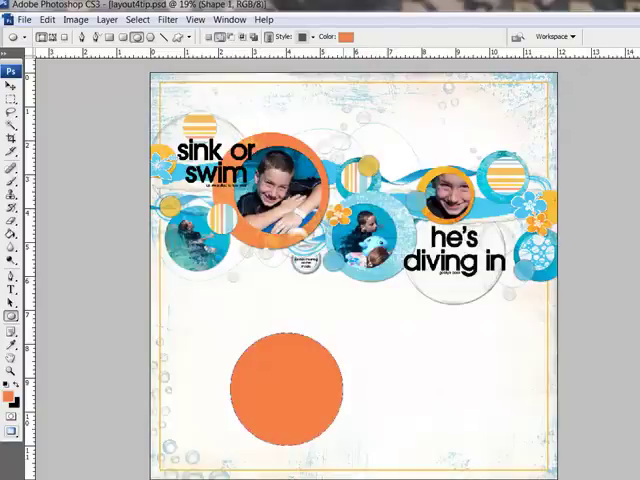